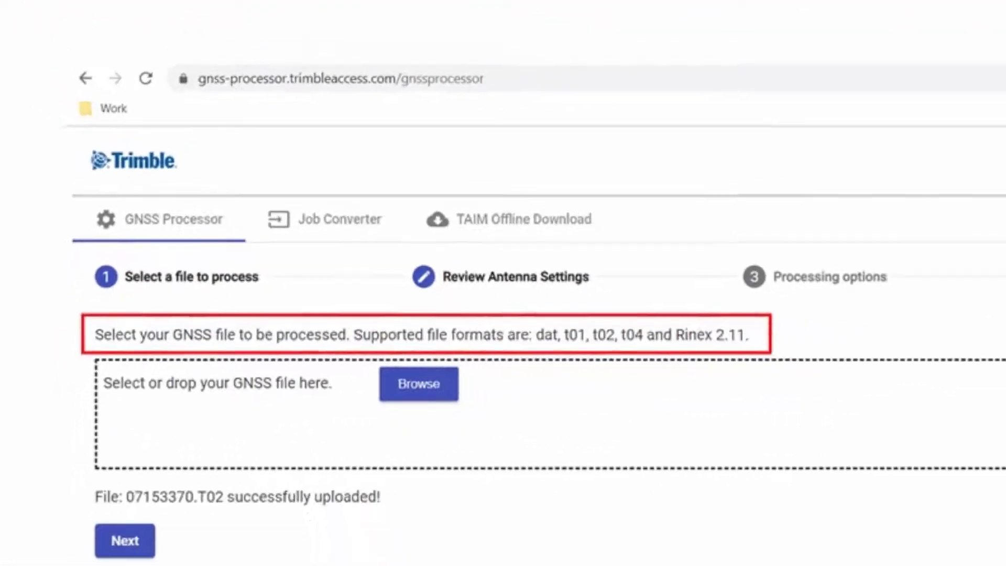
Step: Advance from the uploaded 07153370.T02 file to the Review Antenna Settings step
left_click(124, 540)
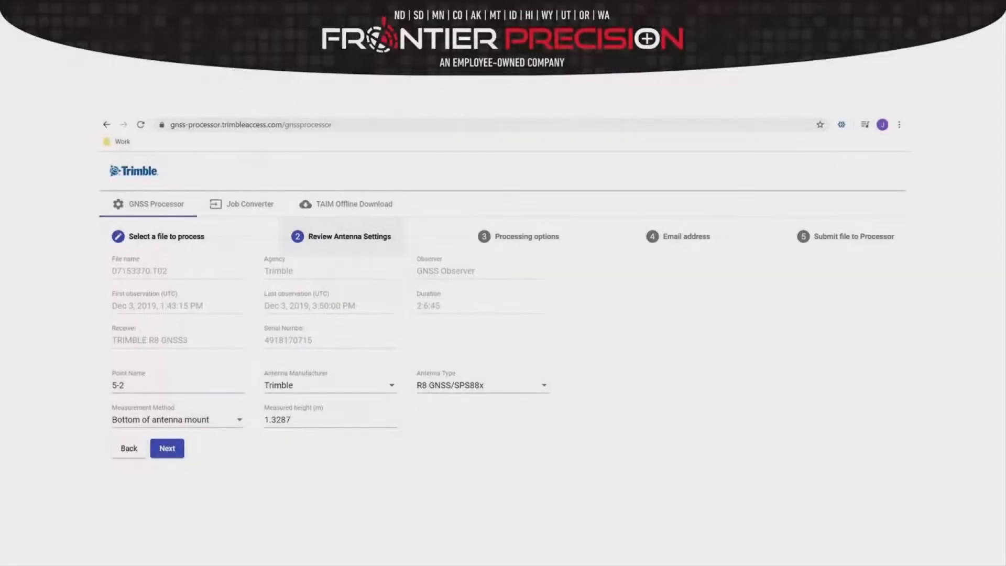